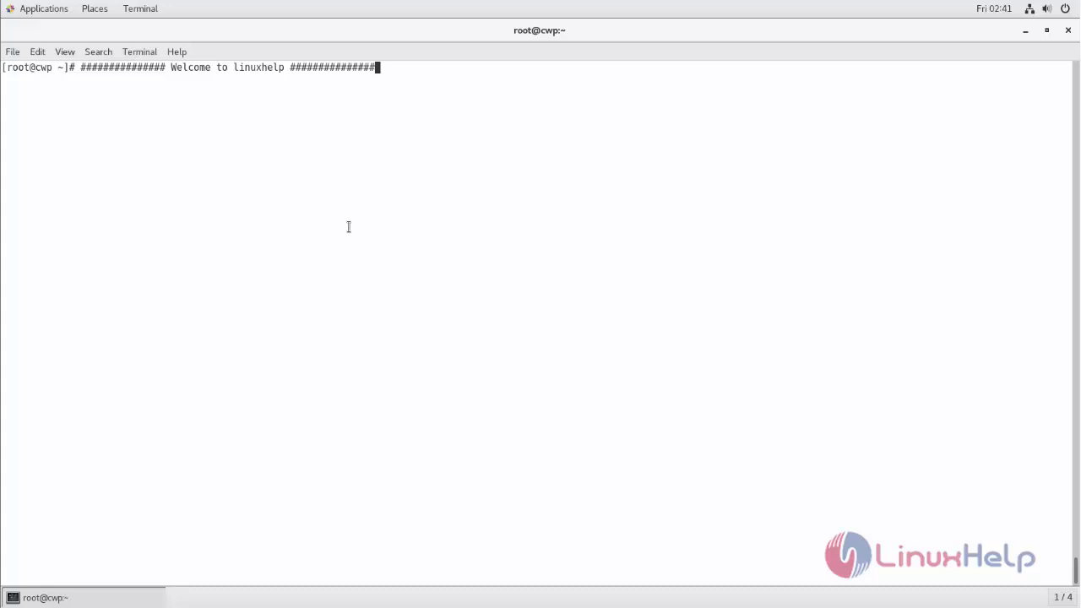
{"action": "mouse_move", "coordinate": [519, 324]}
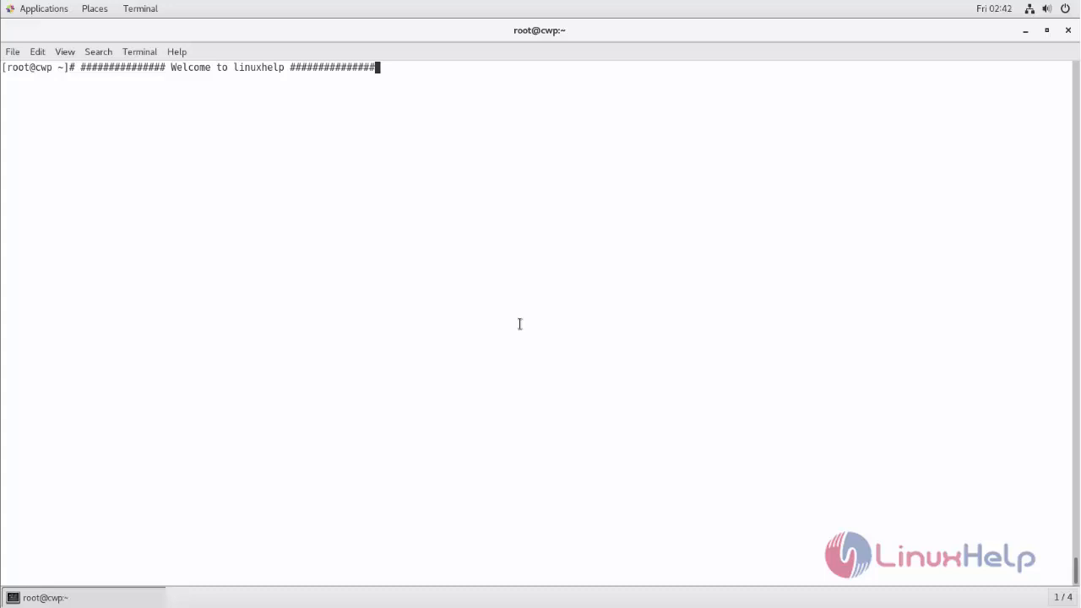
{"action": "mouse_move", "coordinate": [359, 245]}
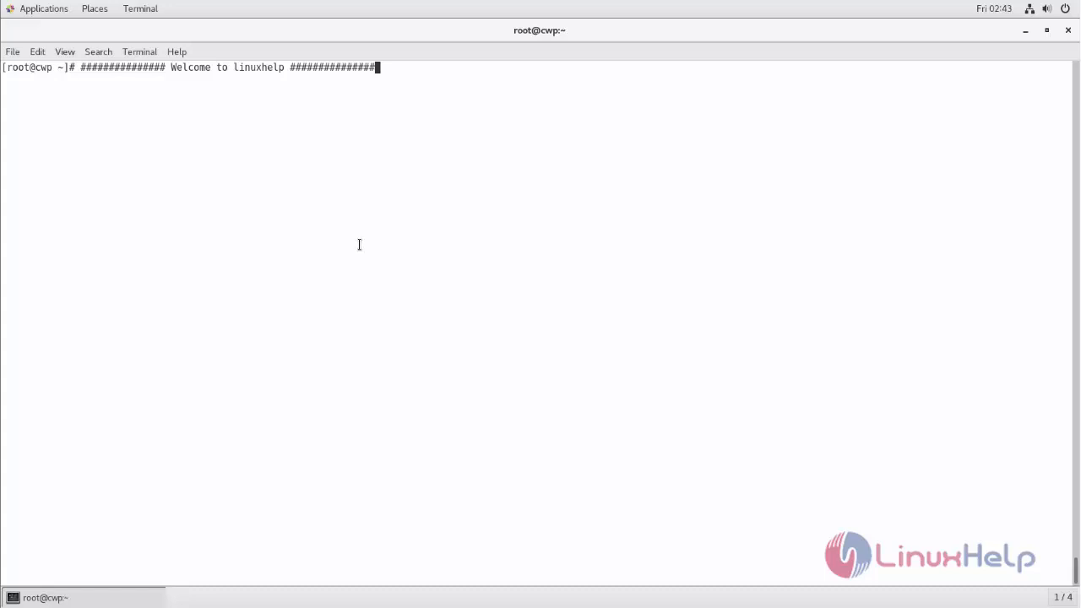
{"action": "mouse_move", "coordinate": [551, 333]}
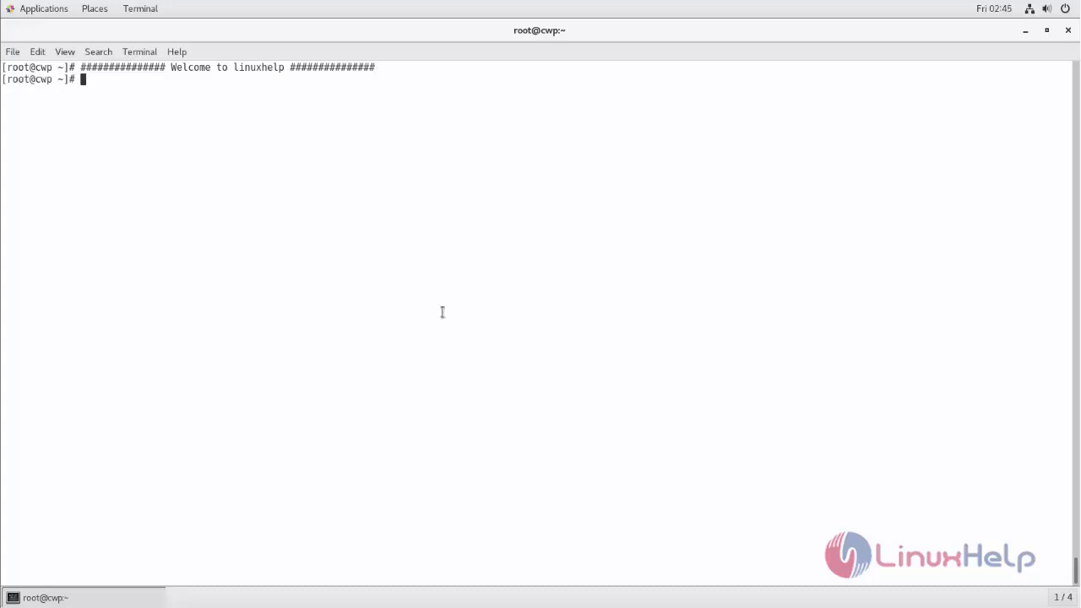
Run php -v to check the installed PHP version, which reports PHP 7.1.9
{"action": "type", "text": "php -v"}
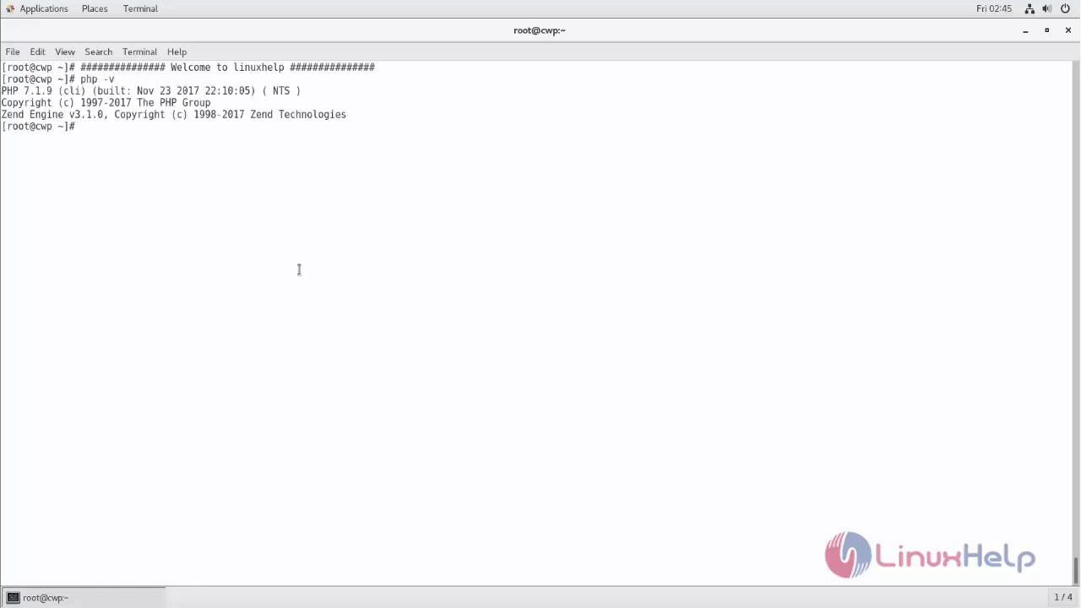
{"action": "mouse_move", "coordinate": [680, 384]}
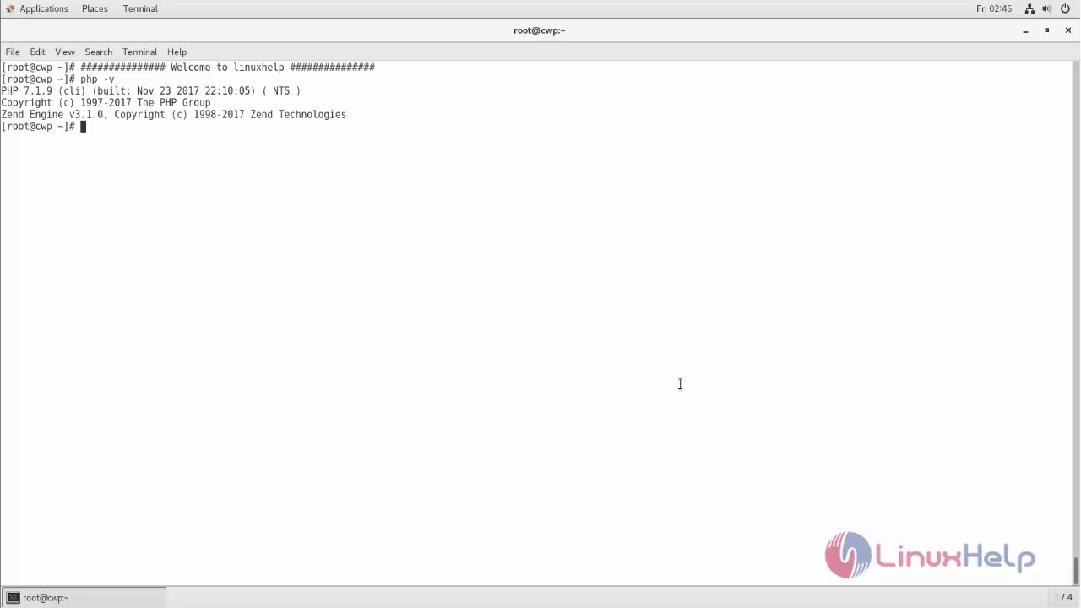
{"action": "mouse_move", "coordinate": [399, 298]}
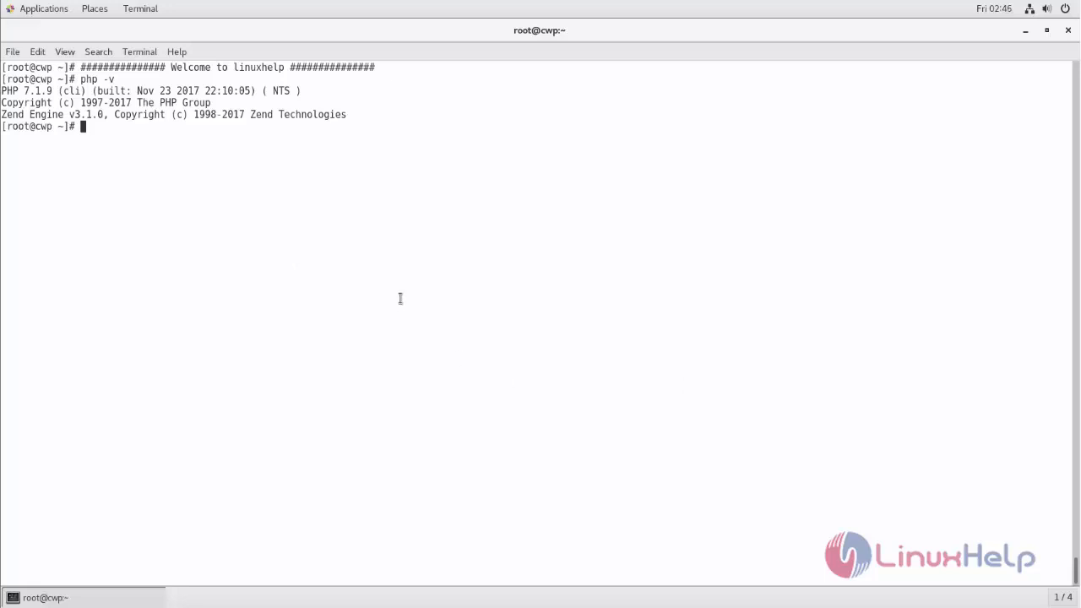
{"action": "mouse_move", "coordinate": [354, 238]}
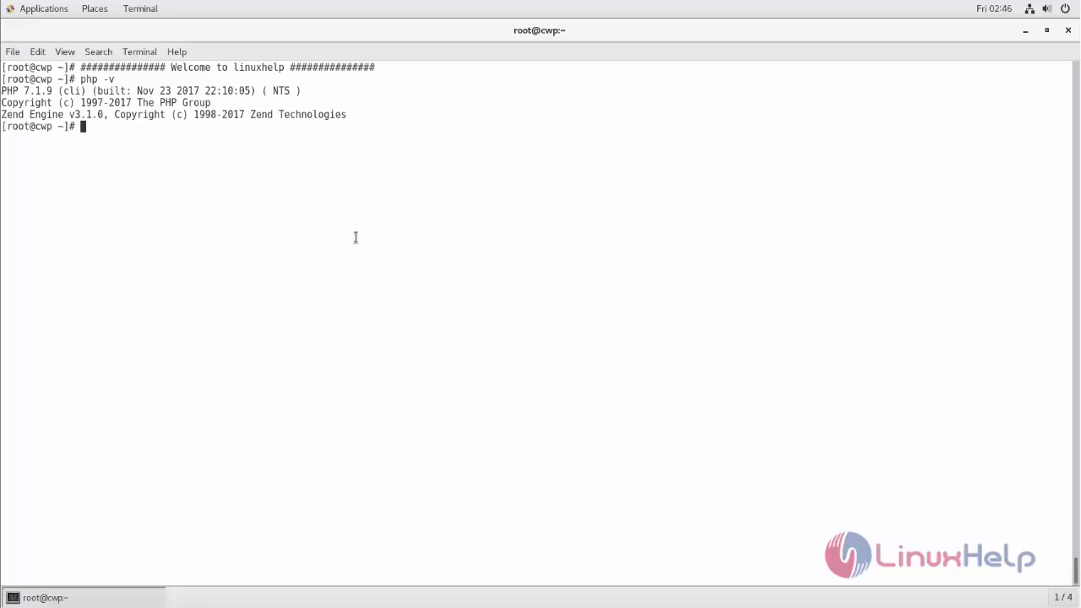
Launch Firefox, load the 192.16… panel on port 2030, and enter root credentials
{"action": "left_click", "coordinate": [43, 9]}
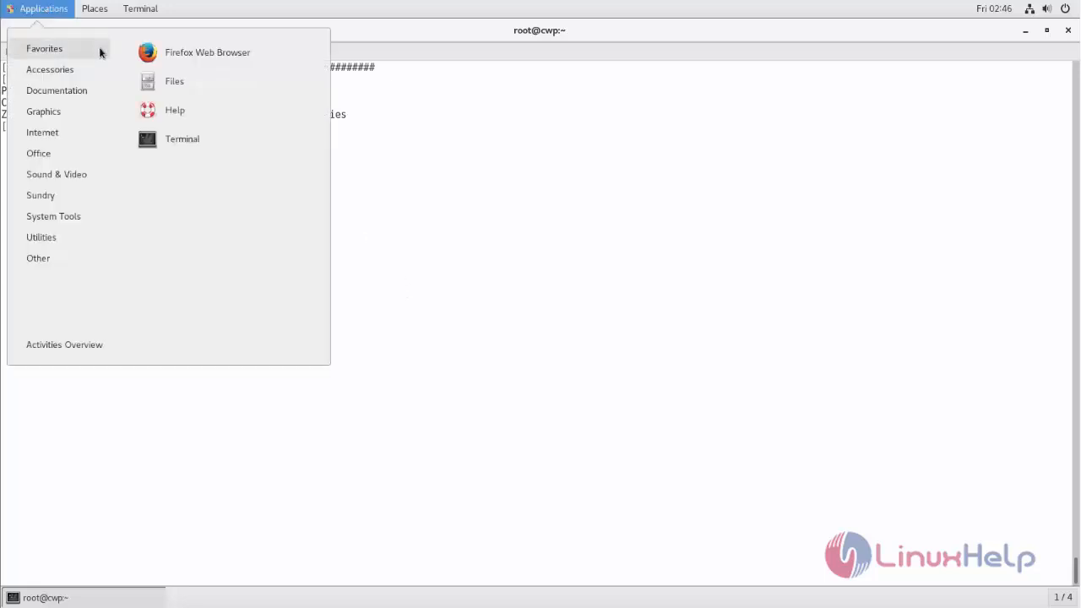
{"action": "left_click", "coordinate": [207, 51]}
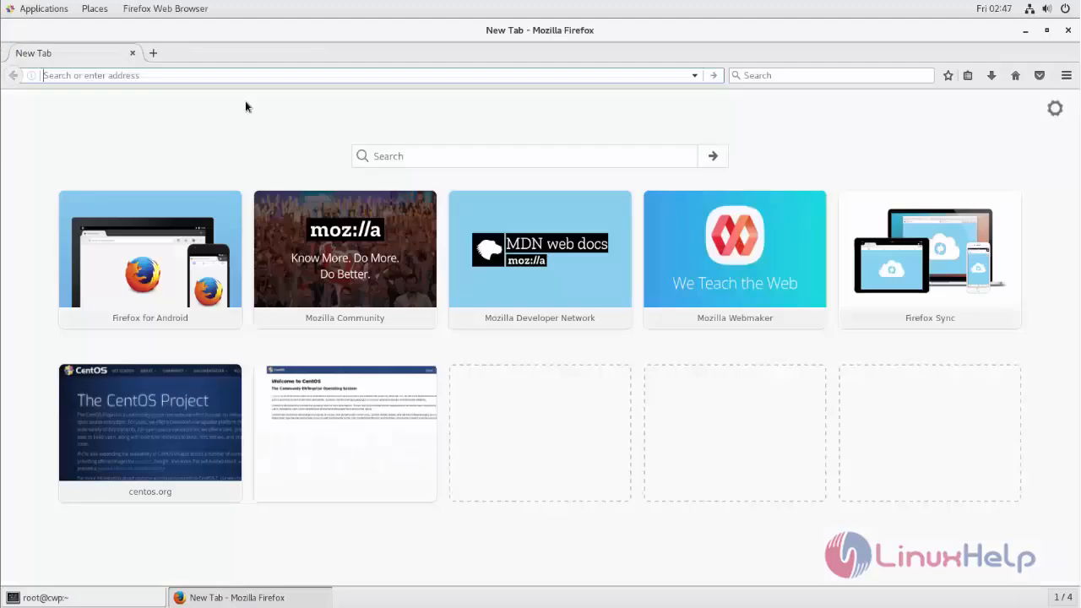
{"action": "type", "text": "192.168.7.13:2030/login/index.php"}
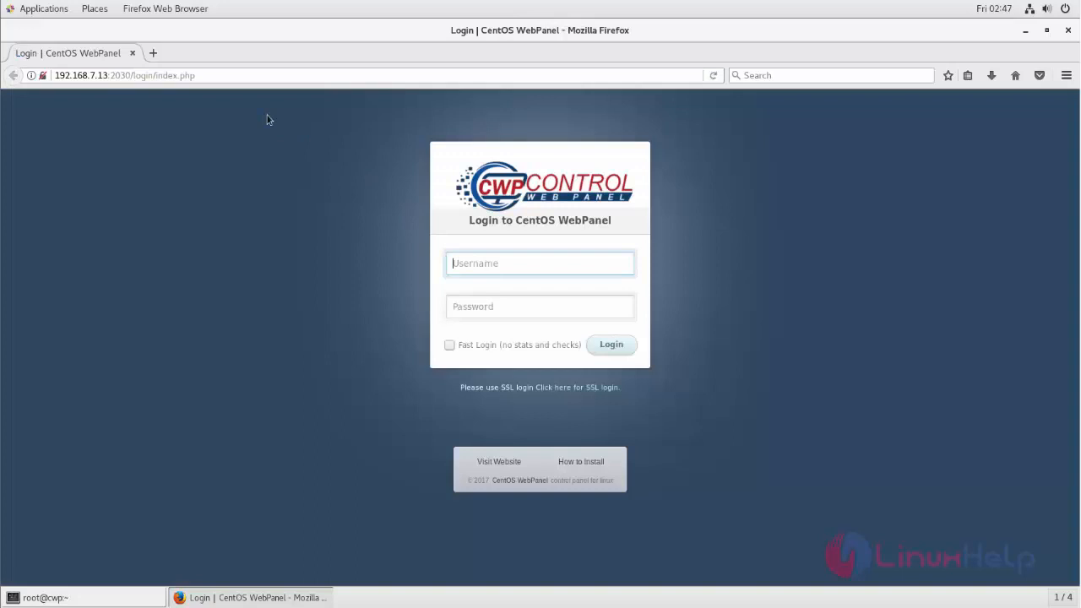
{"action": "type", "text": "root"}
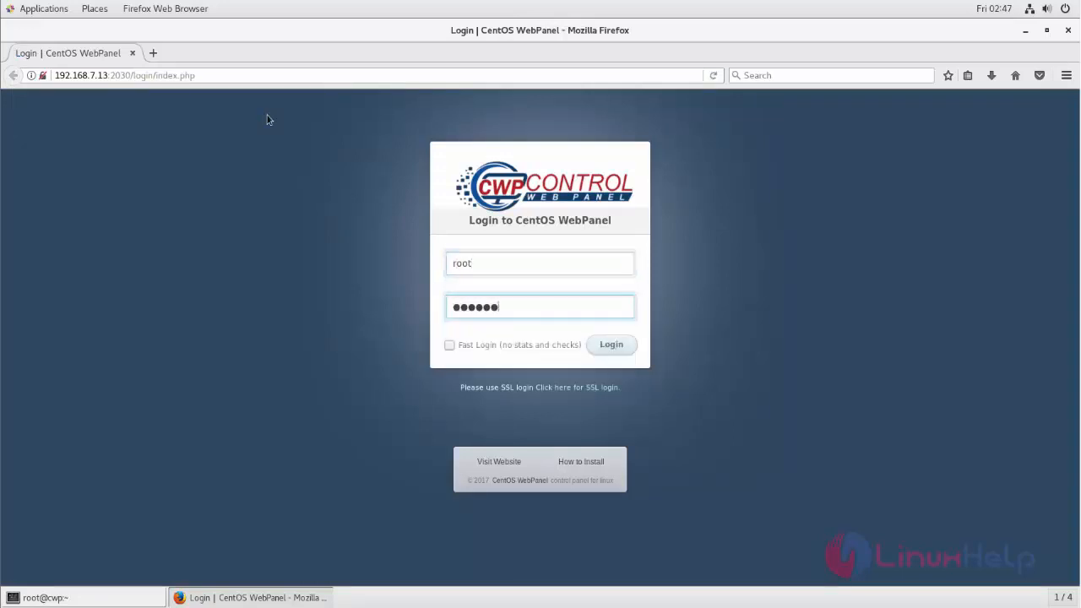
Log in as root and open User Accounts > List Accounts, showing the laravel account
{"action": "left_click", "coordinate": [611, 345]}
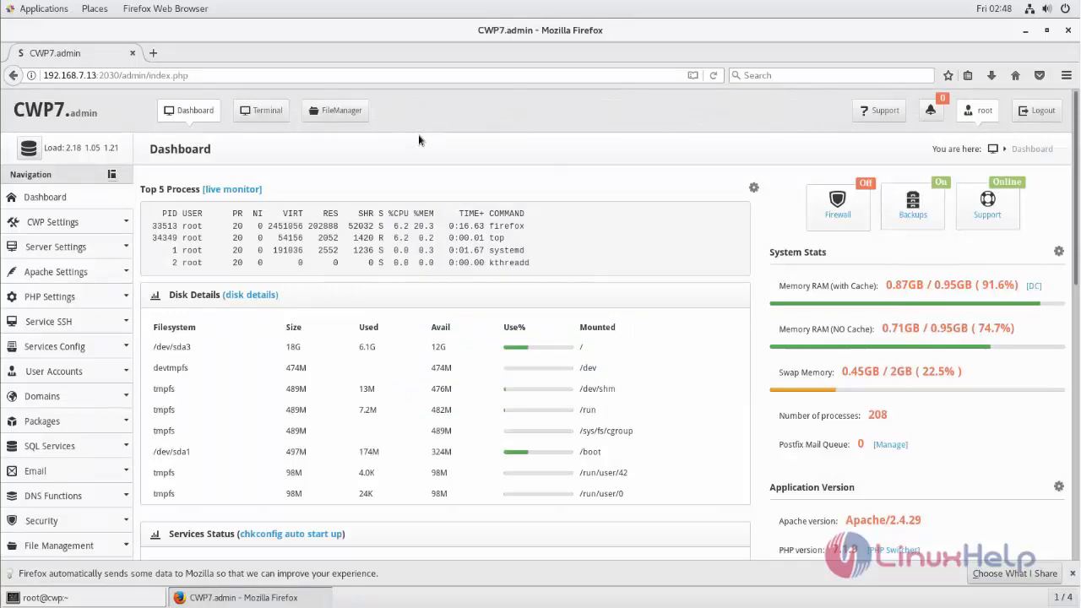
{"action": "mouse_move", "coordinate": [435, 146]}
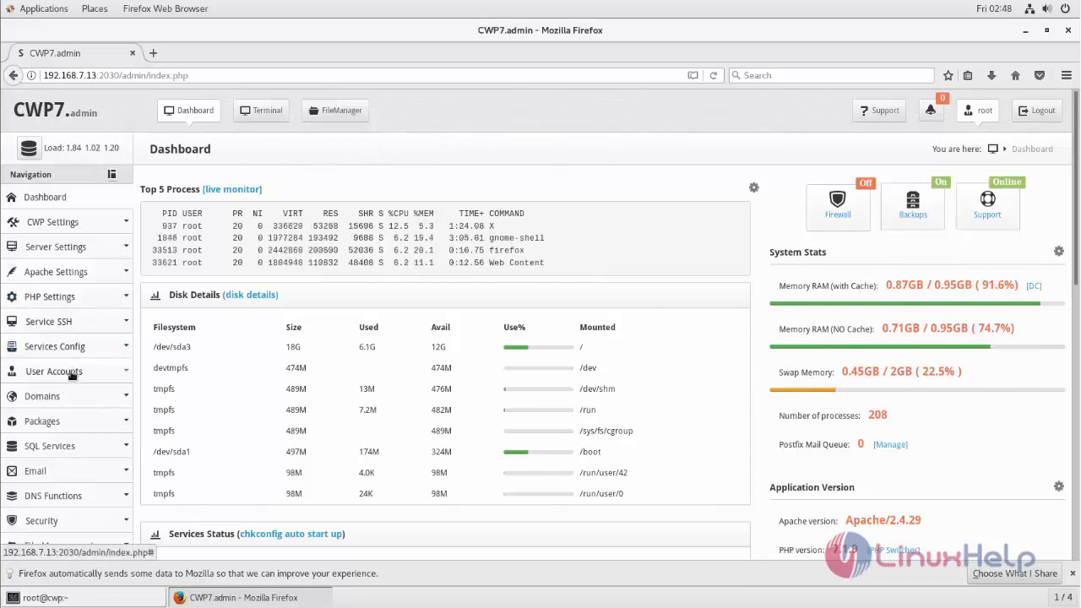
{"action": "left_click", "coordinate": [57, 421]}
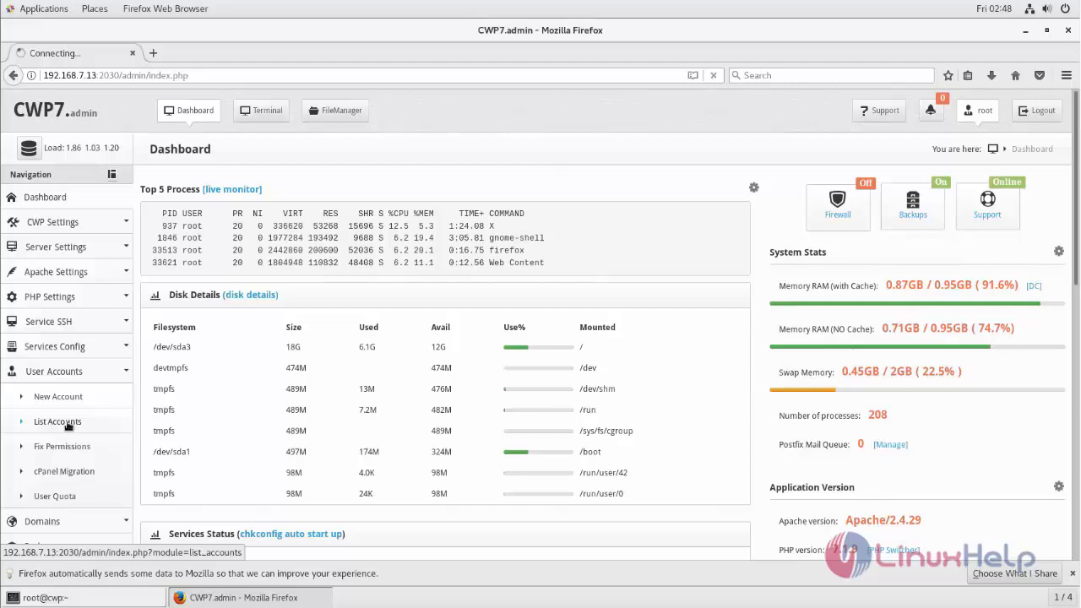
{"action": "left_click", "coordinate": [57, 421]}
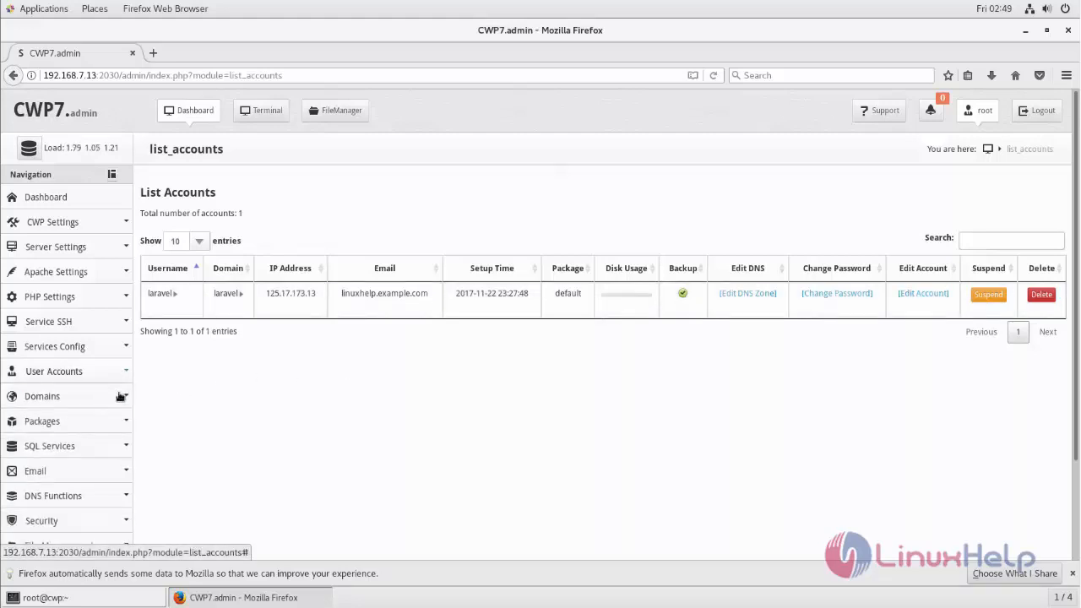
Open Domains > List Domains to find laravel.example.com at /home/laravel/public_html
{"action": "left_click", "coordinate": [42, 396]}
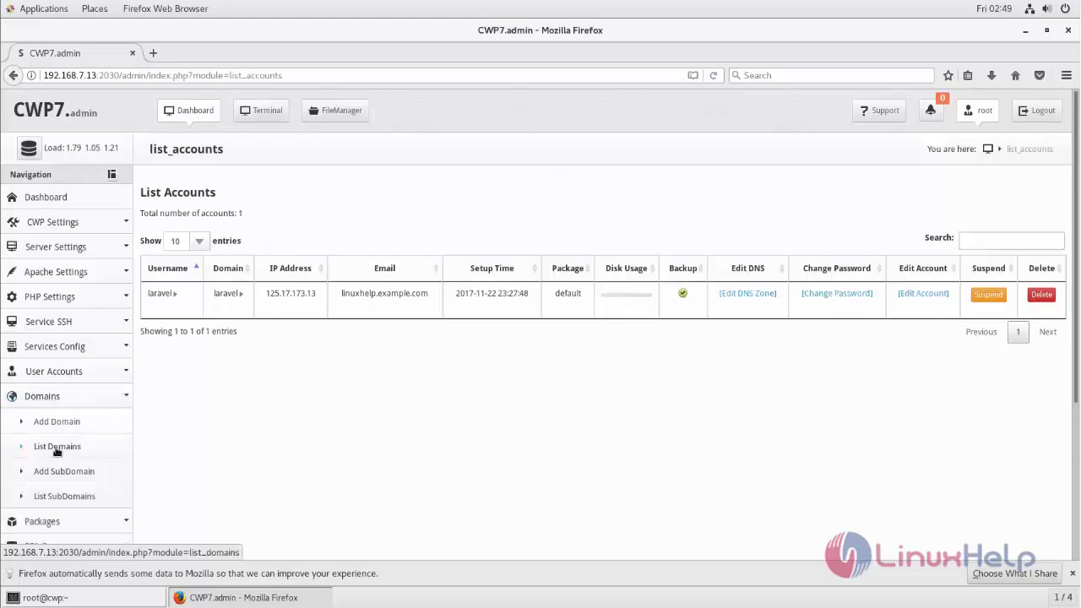
{"action": "left_click", "coordinate": [56, 446]}
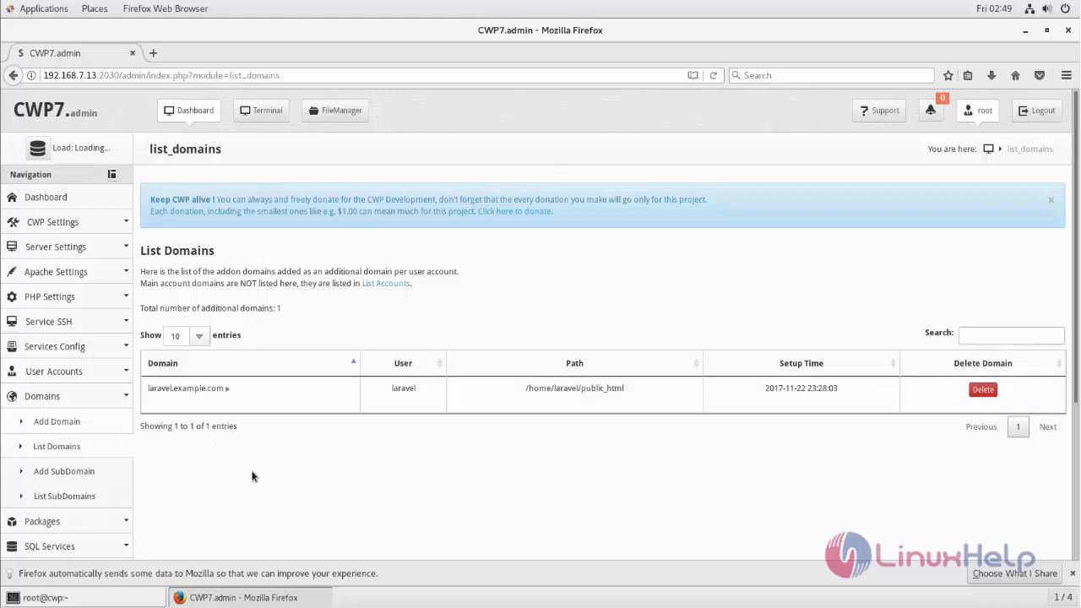
{"action": "mouse_move", "coordinate": [161, 406]}
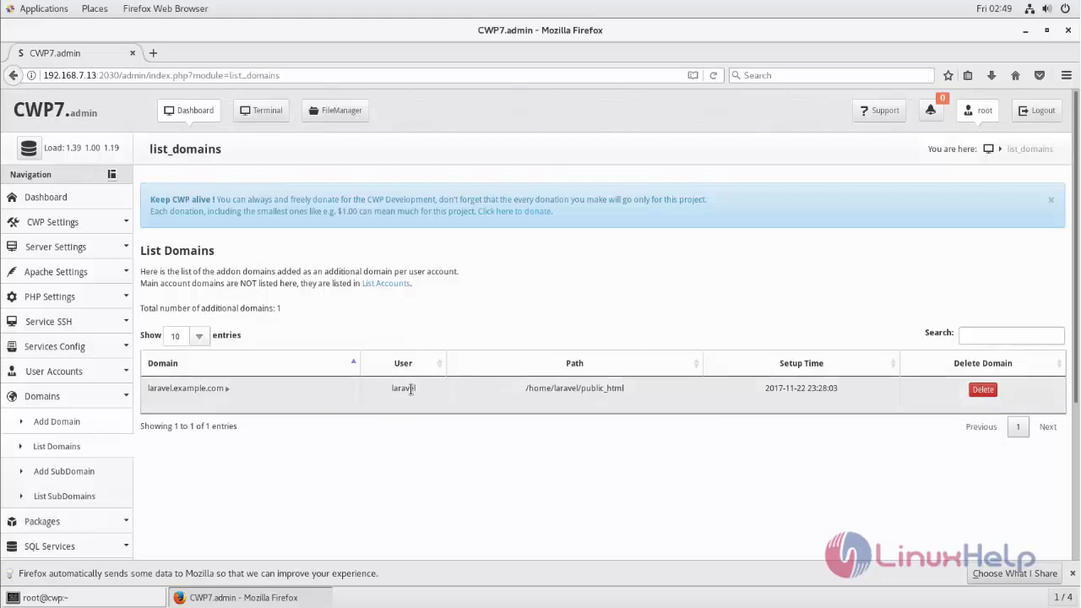
{"action": "mouse_move", "coordinate": [492, 394]}
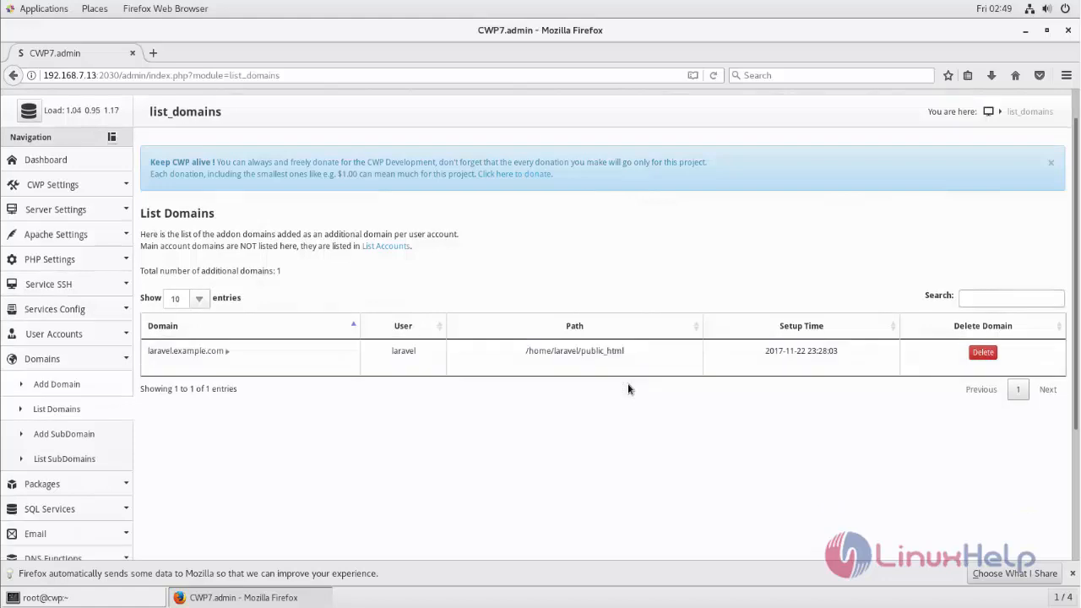
{"action": "mouse_move", "coordinate": [137, 545]}
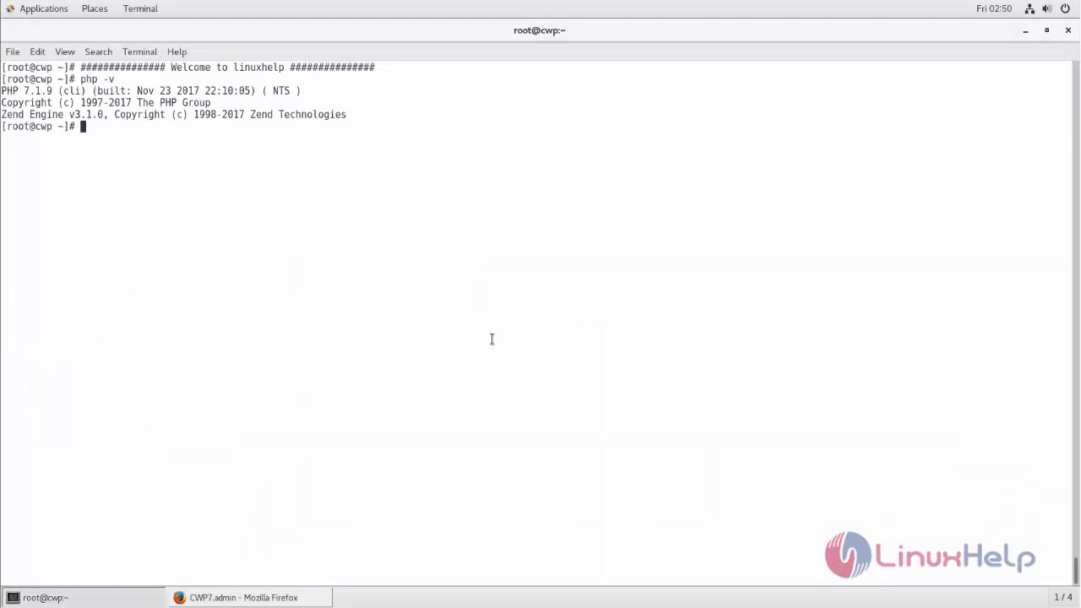
Download Composer via the getcomposer.org installer and move composer.phar to /usr/local/bin/composer
{"action": "type", "text": "curl -sS https://getcomposer.org/installer | php"}
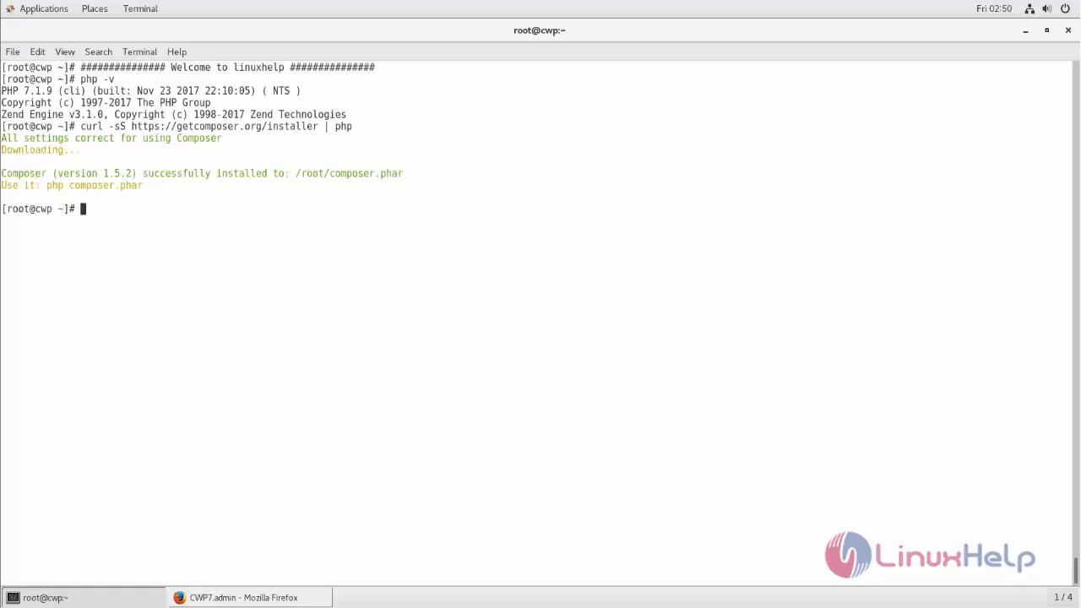
{"action": "type", "text": "ls"}
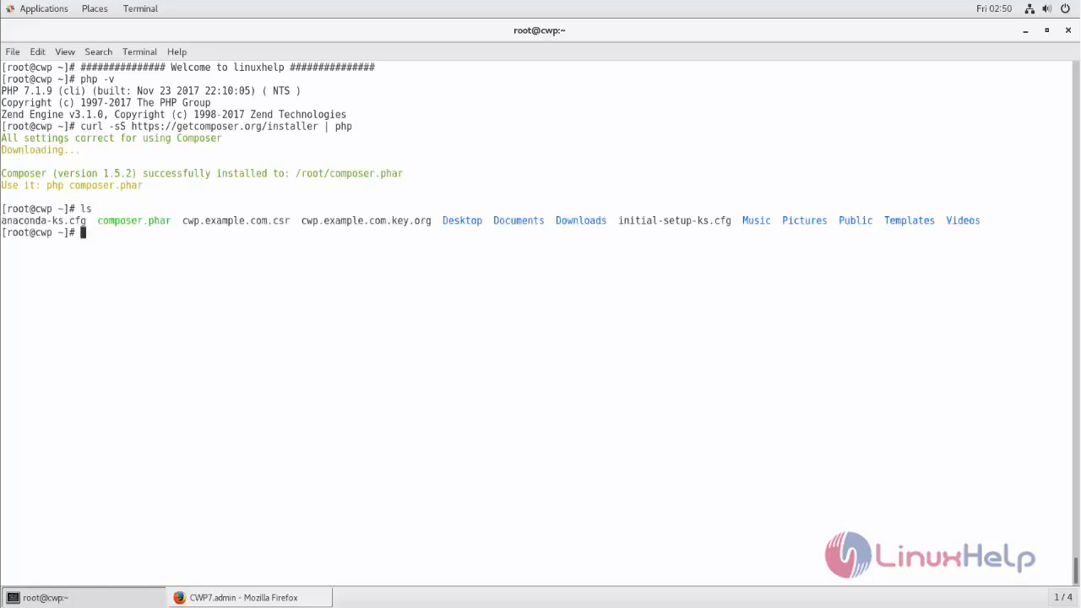
{"action": "double_click", "coordinate": [132, 221]}
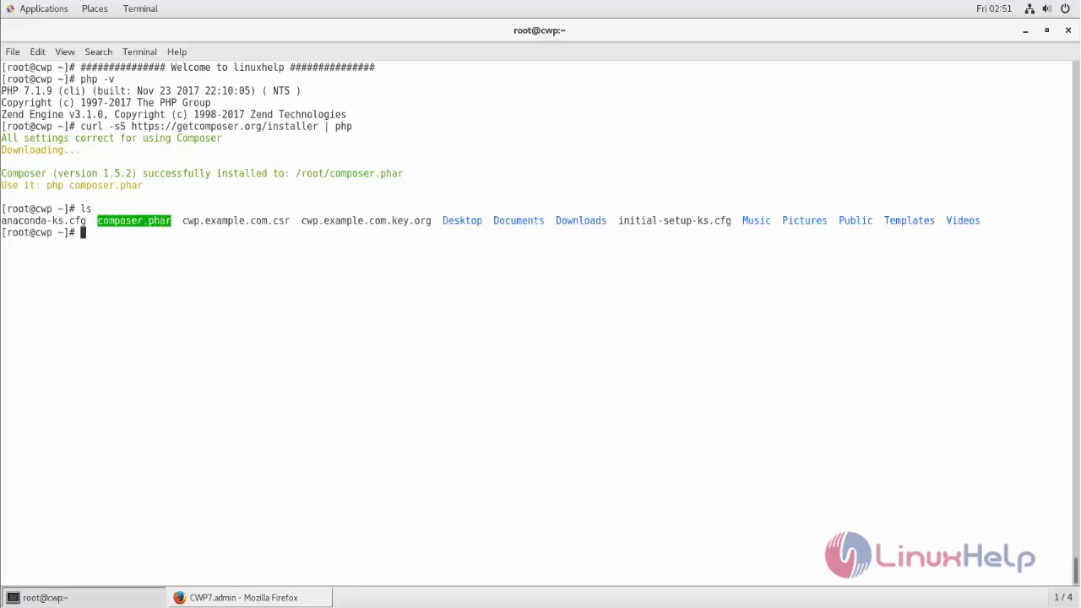
{"action": "type", "text": "mv composer.phar /usr/local/bin/composer"}
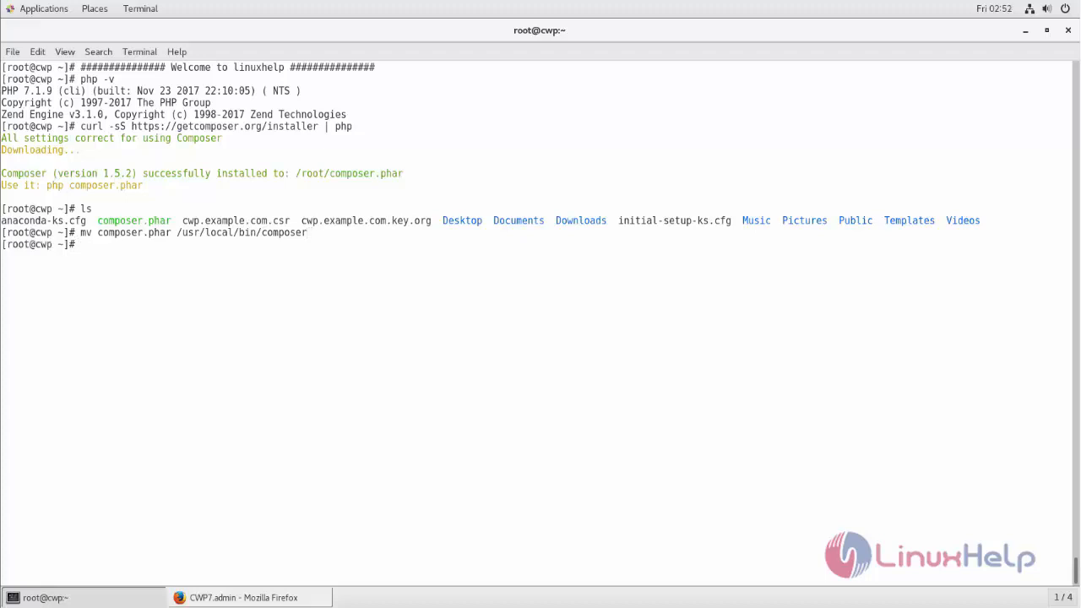
In /home/laravel/public_html, run composer create-project laravel/laravel lara dev-master --prefer-dist
{"action": "type", "text": "cd /home/laravel/p"}
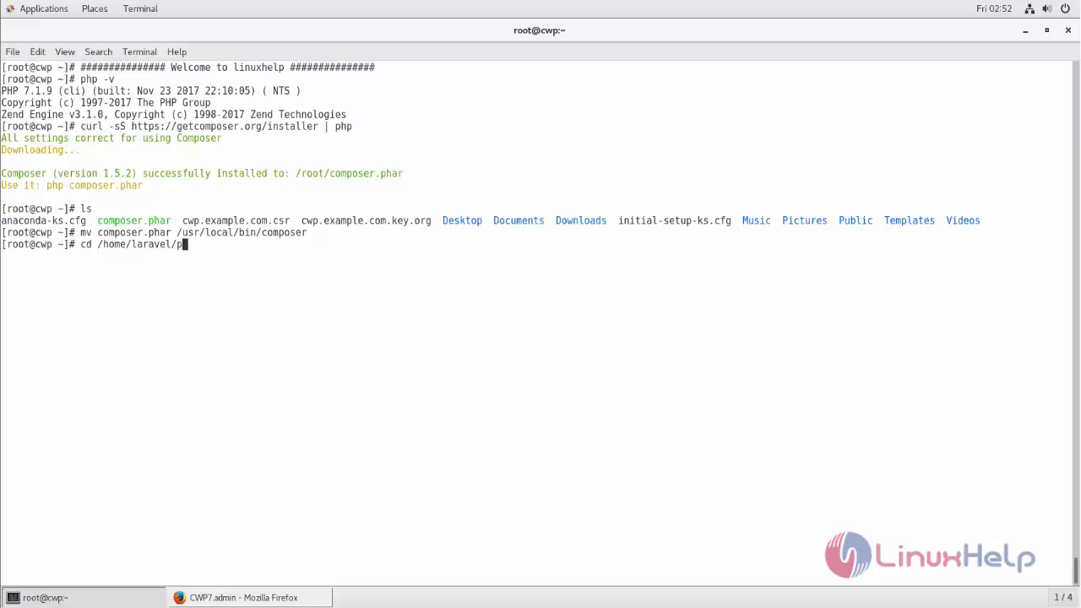
{"action": "type", "text": "ublic_html/"}
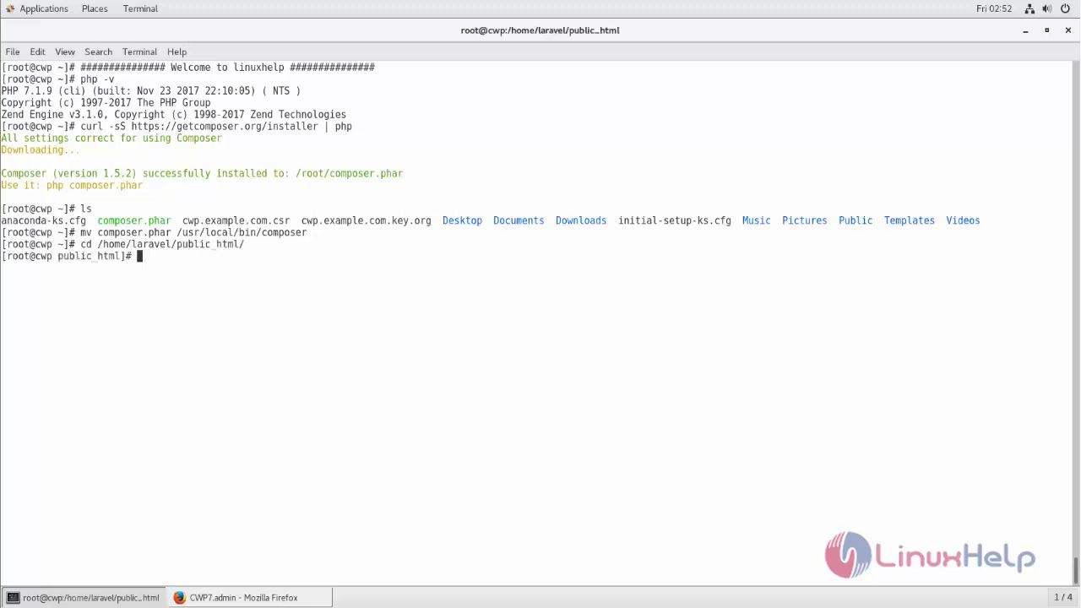
{"action": "type", "text": "composer create-project laravel/laravel lara dev-master --prefer-dist"}
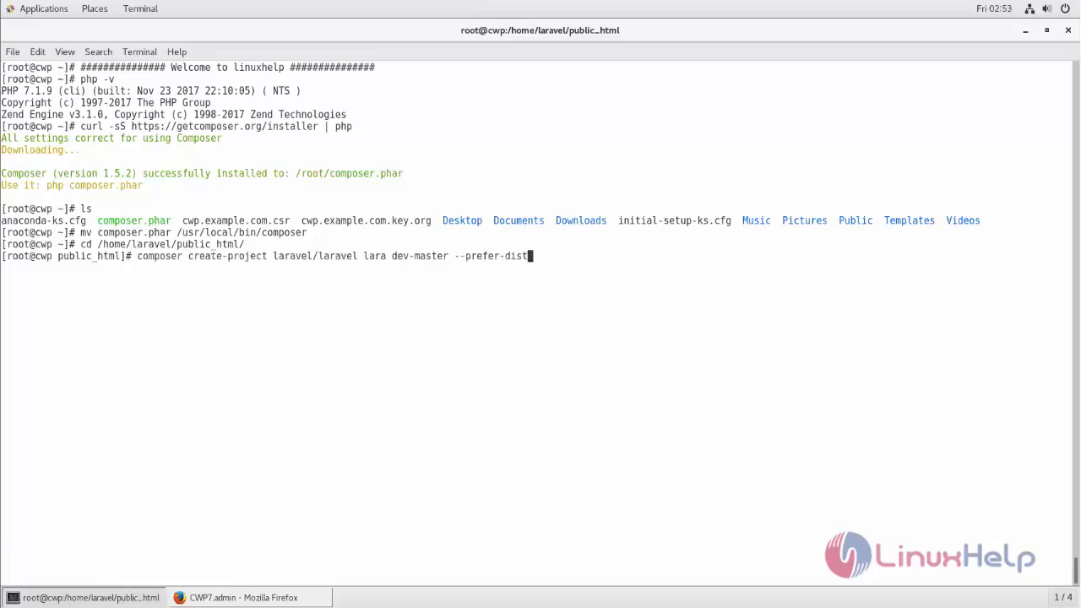
{"action": "double_click", "coordinate": [374, 256]}
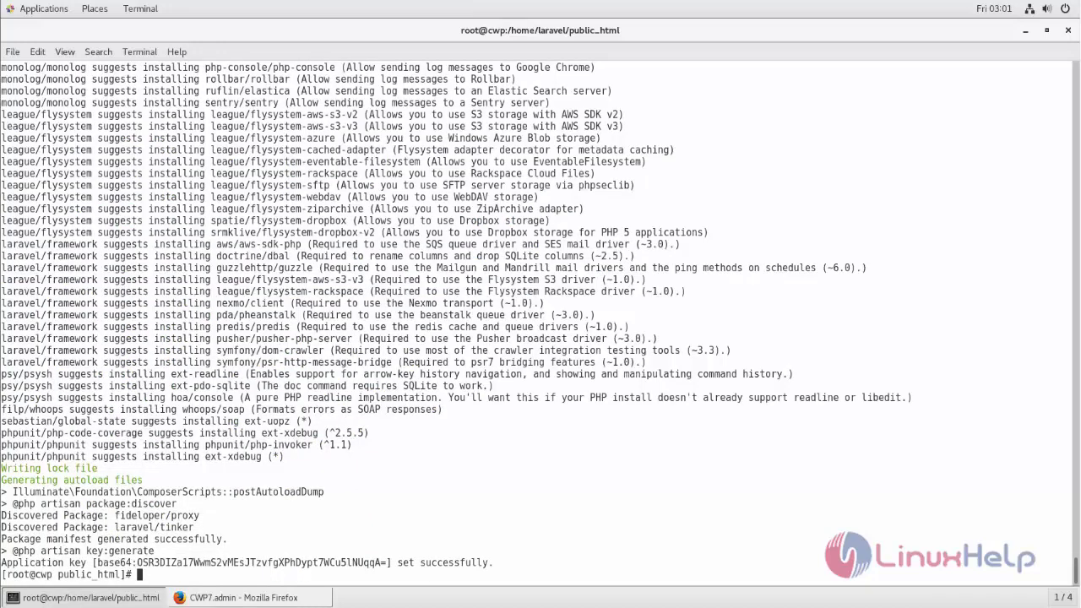
List the folder contents, then recursively change lara ownership to laravel:laravel
{"action": "type", "text": "ls"}
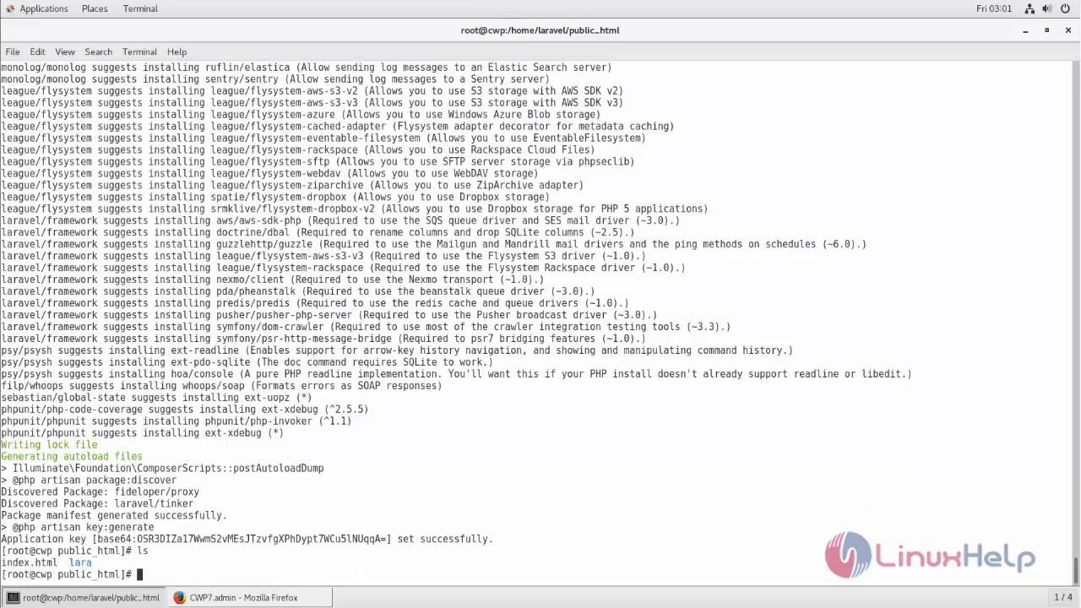
{"action": "type", "text": "ll"}
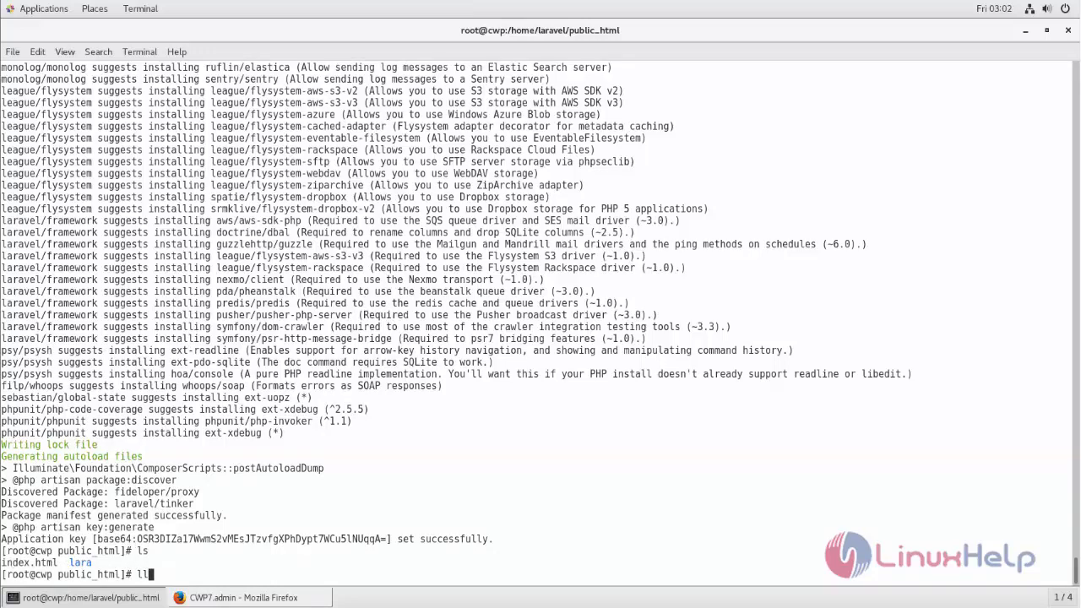
{"action": "key", "text": "Return"}
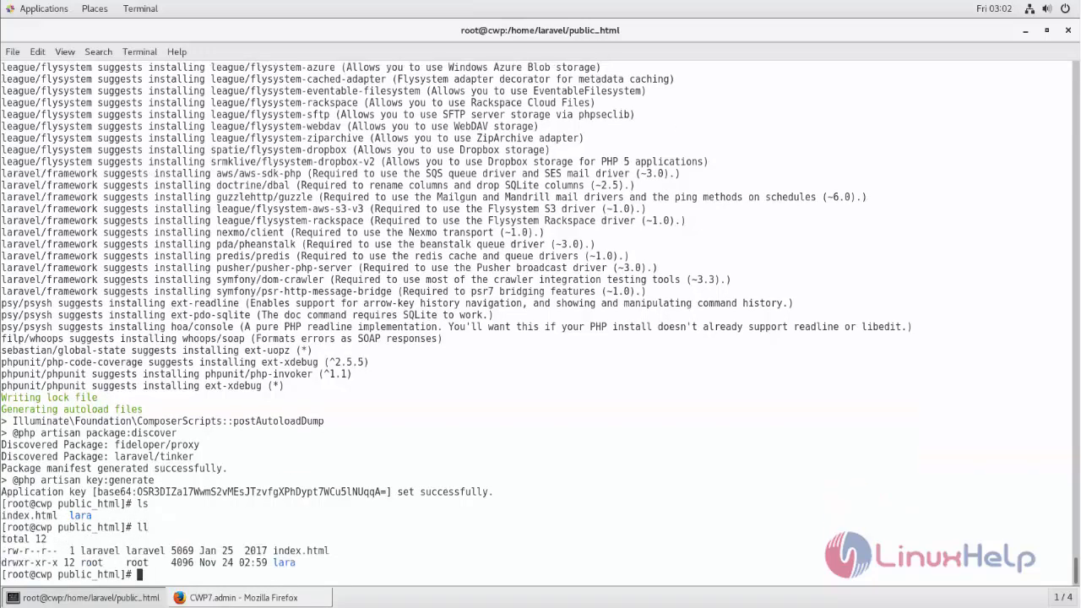
{"action": "type", "text": "chown"}
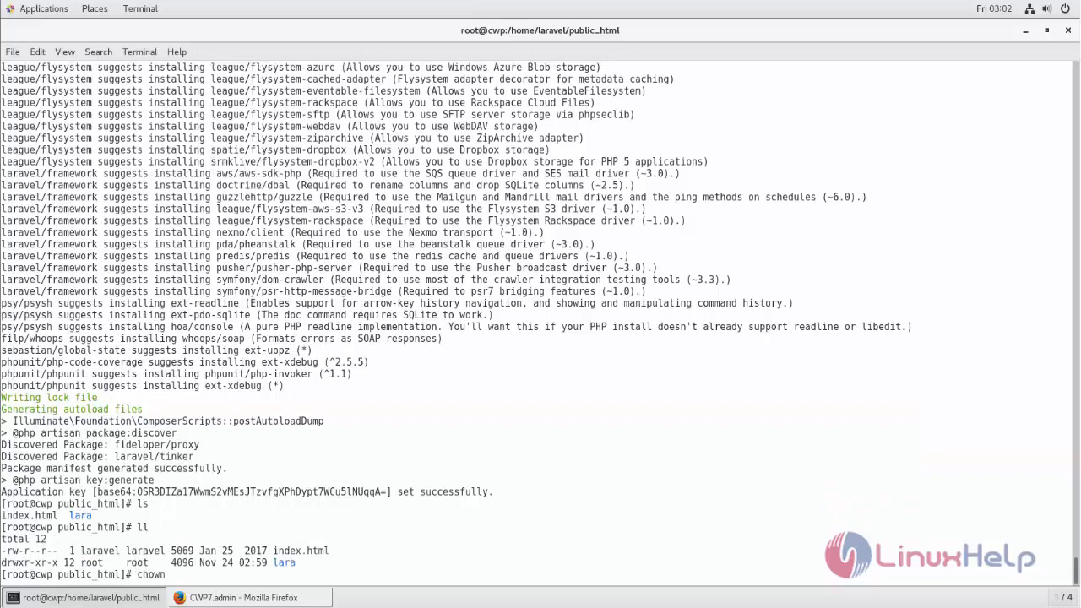
{"action": "type", "text": "-R"}
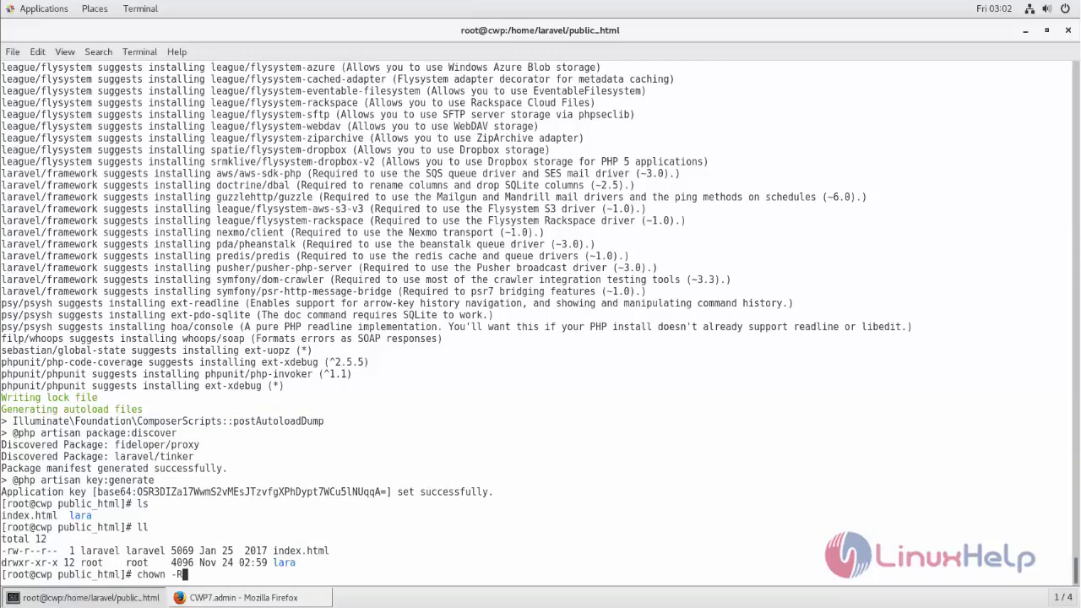
{"action": "type", "text": "laravel"}
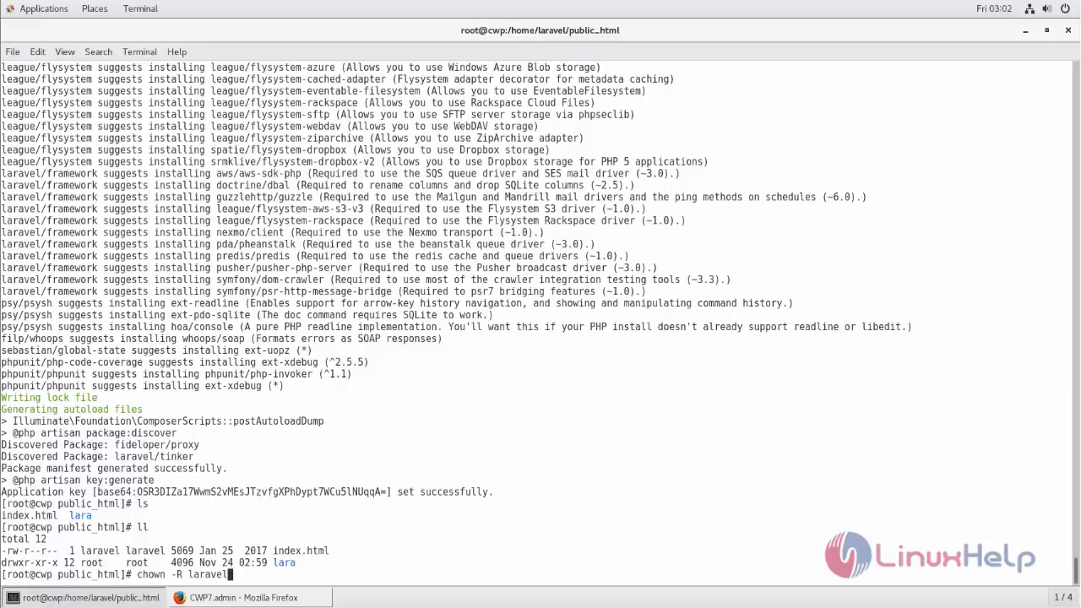
{"action": "type", "text": ":laravel lara/"}
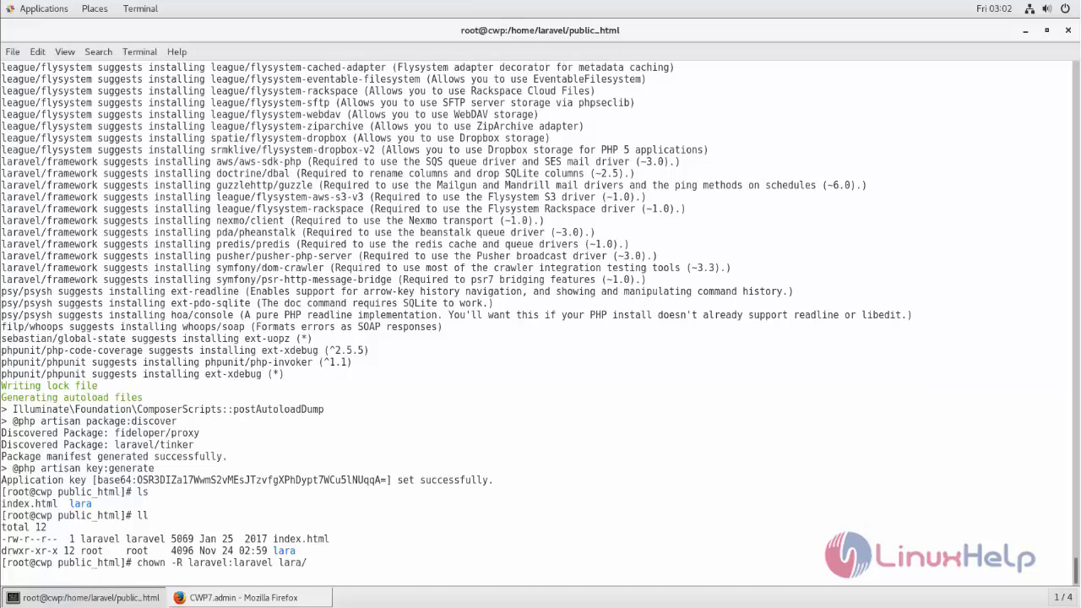
{"action": "key", "text": "Return"}
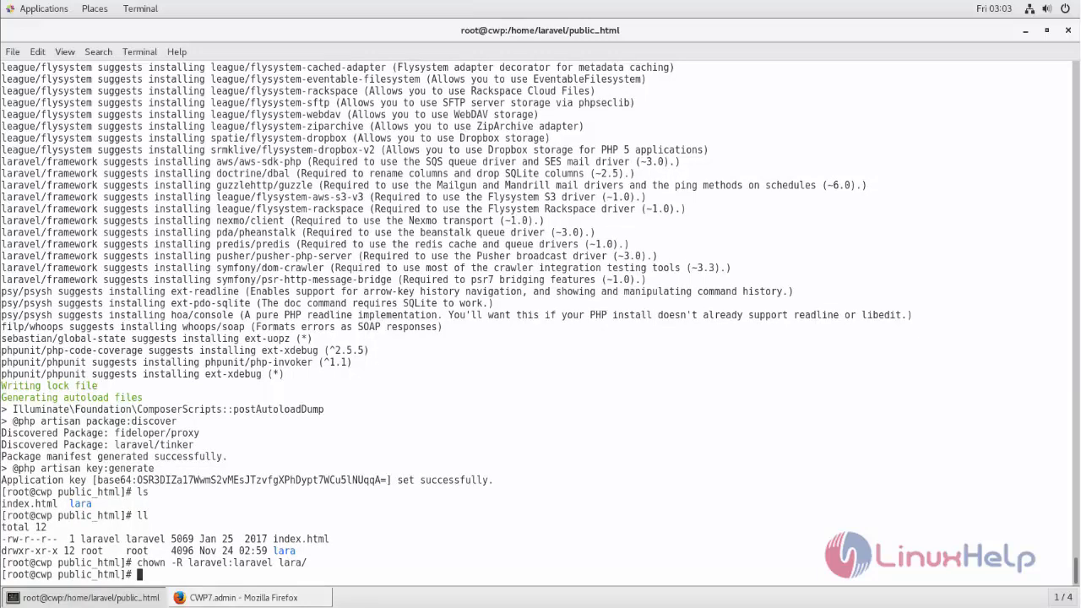
Recursively set lara/storage permissions to 0777 with chmod
{"action": "type", "text": "ch"}
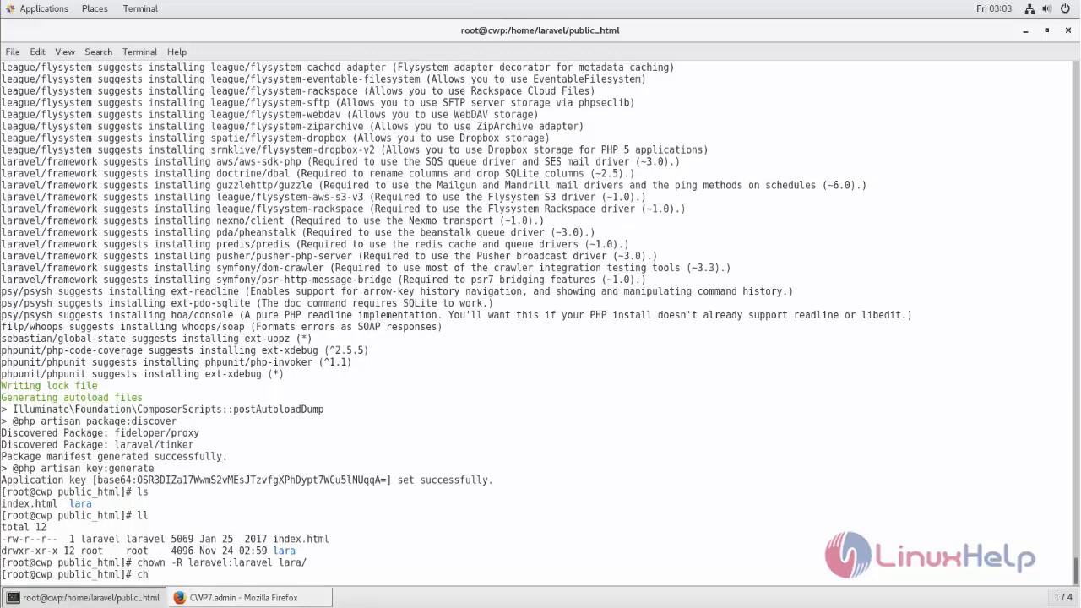
{"action": "type", "text": "mod -"}
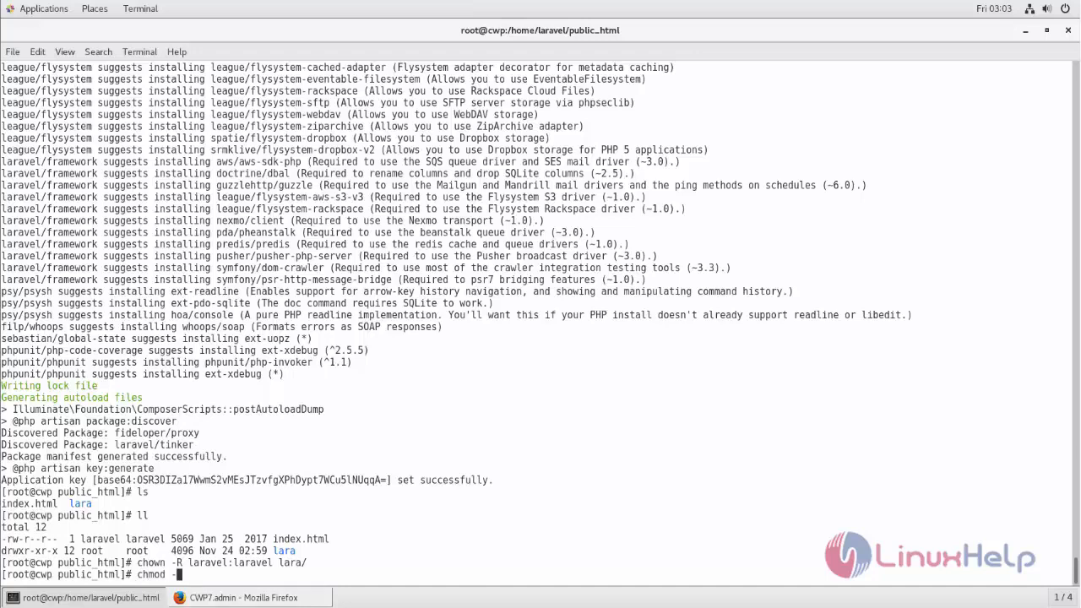
{"action": "type", "text": "-R 0777 la"}
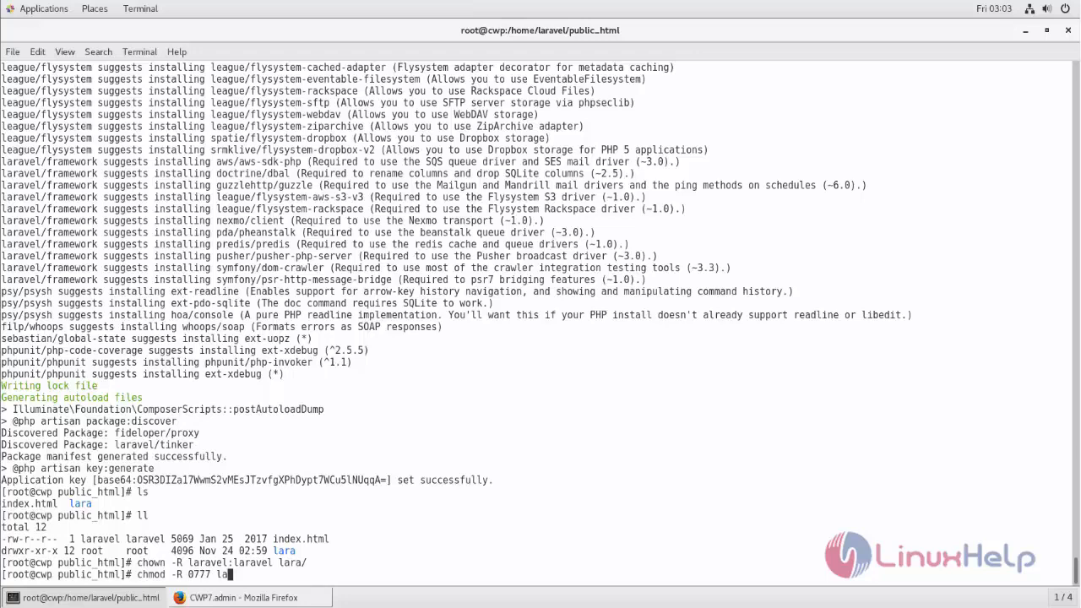
{"action": "type", "text": "/storage/"}
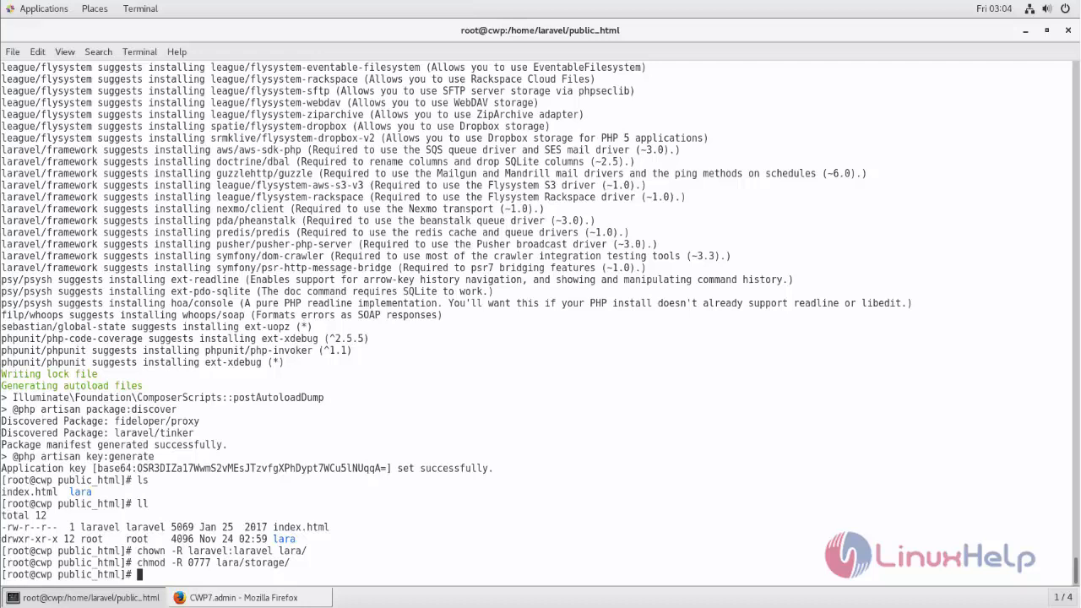
Add a laravel.example.com VirtualHost for lara/public to httpd.conf in vim and save
{"action": "type", "text": "vim /"}
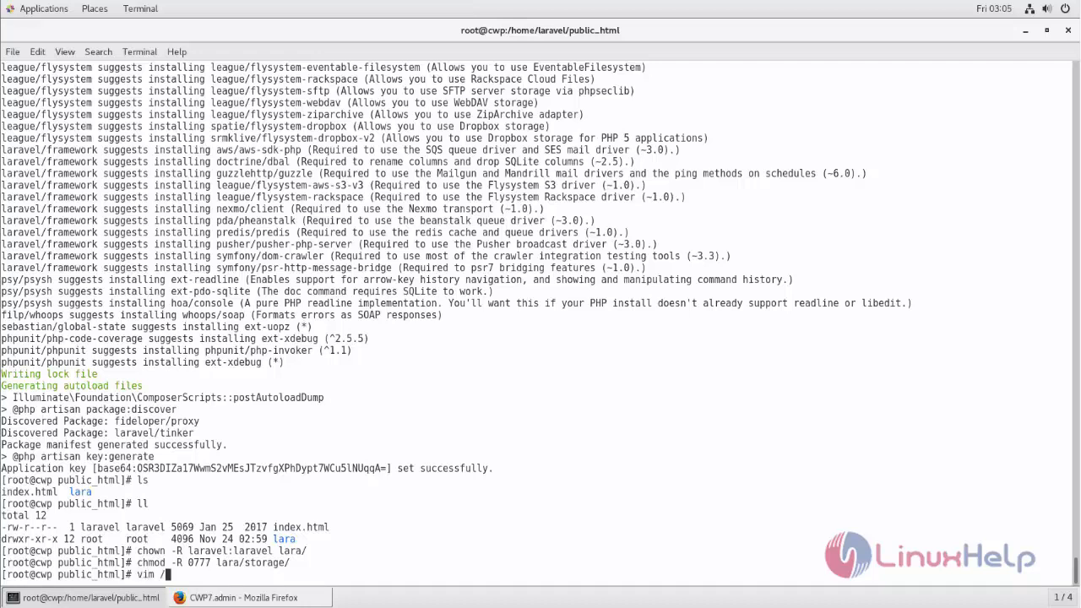
{"action": "type", "text": "usr/local/apache/"}
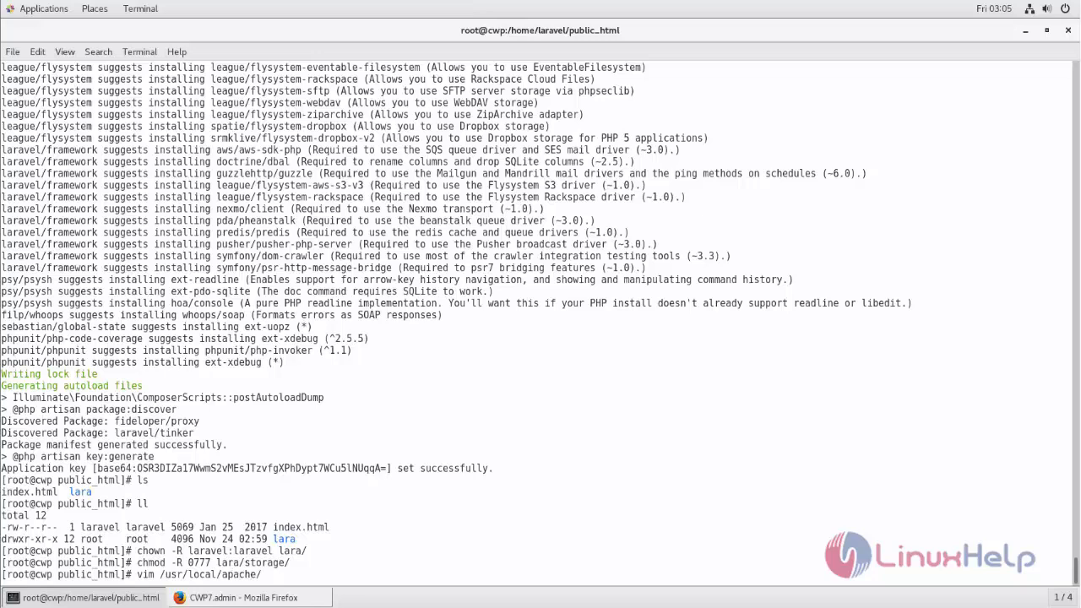
{"action": "type", "text": "conf/"}
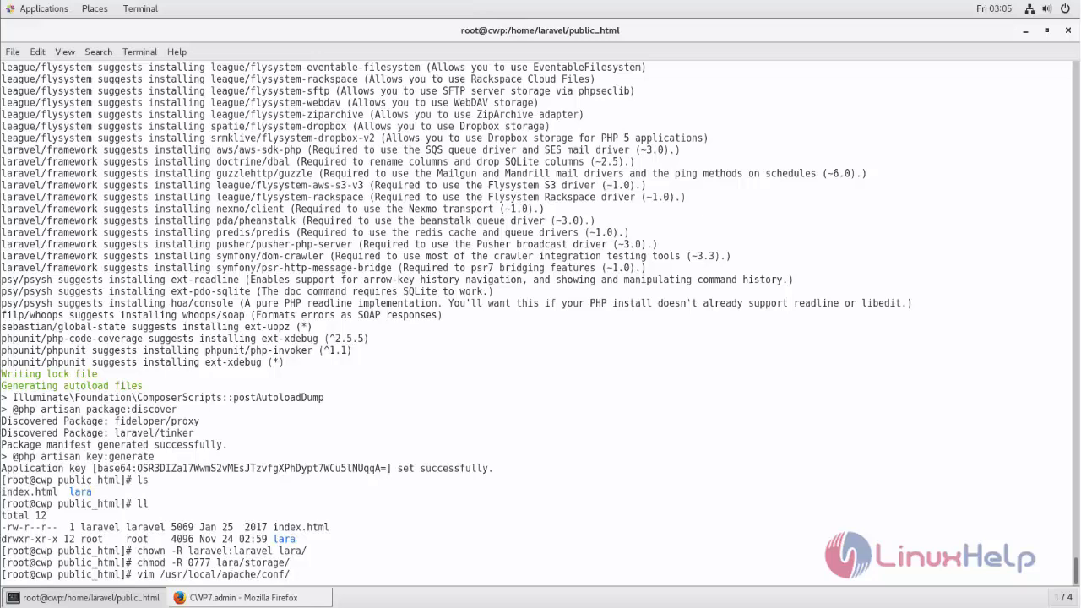
{"action": "type", "text": "httpd"}
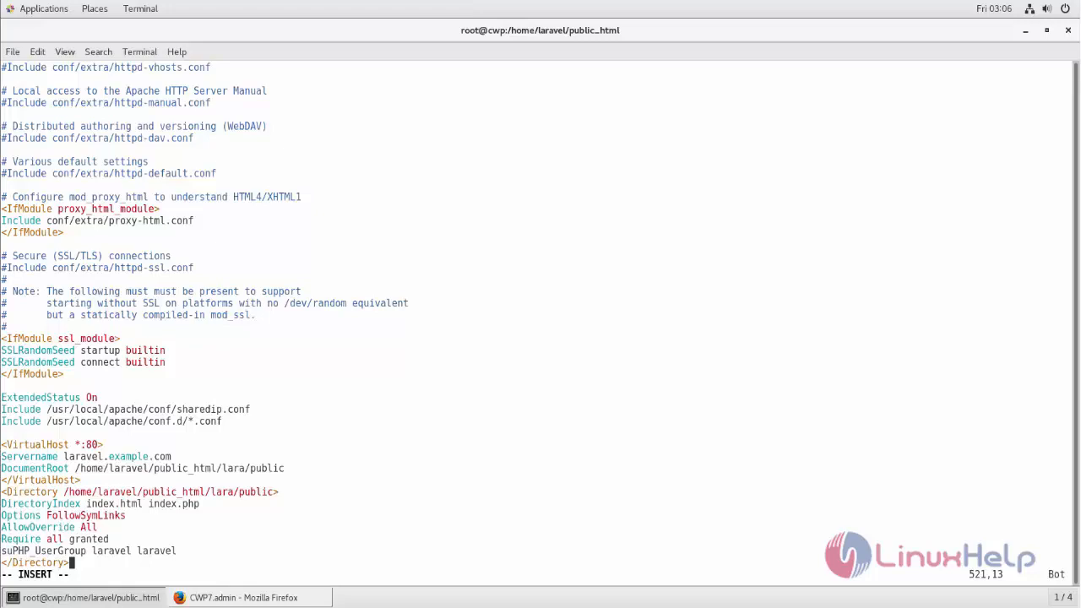
{"action": "key", "text": "Escape"}
{"action": "type", "text": "systemctl"}
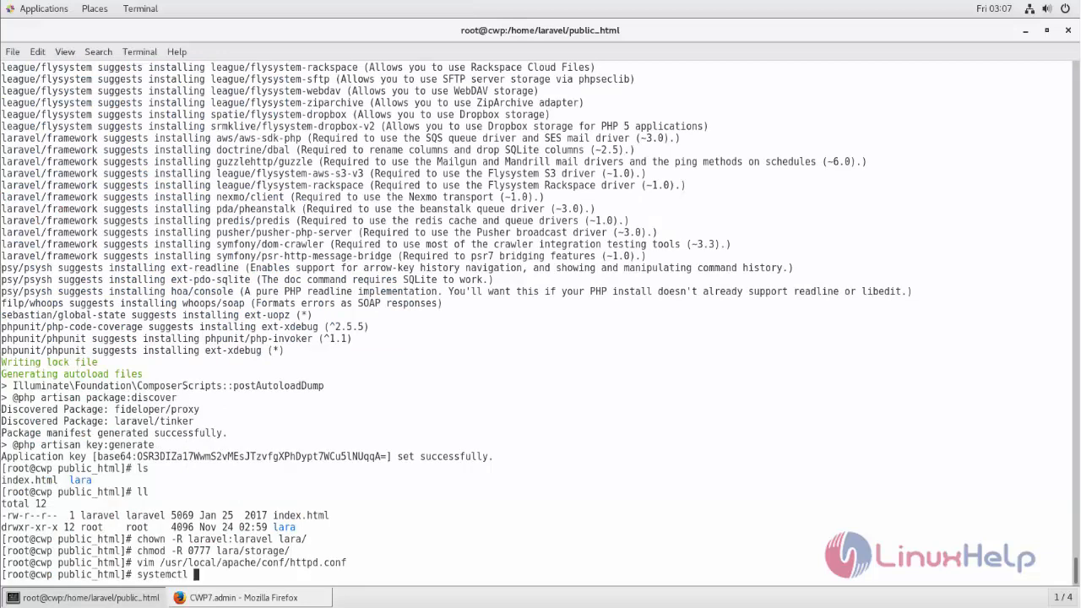
Restart httpd with systemctl, then start typing the site address in a new Firefox tab
{"action": "type", "text": "restart htt"}
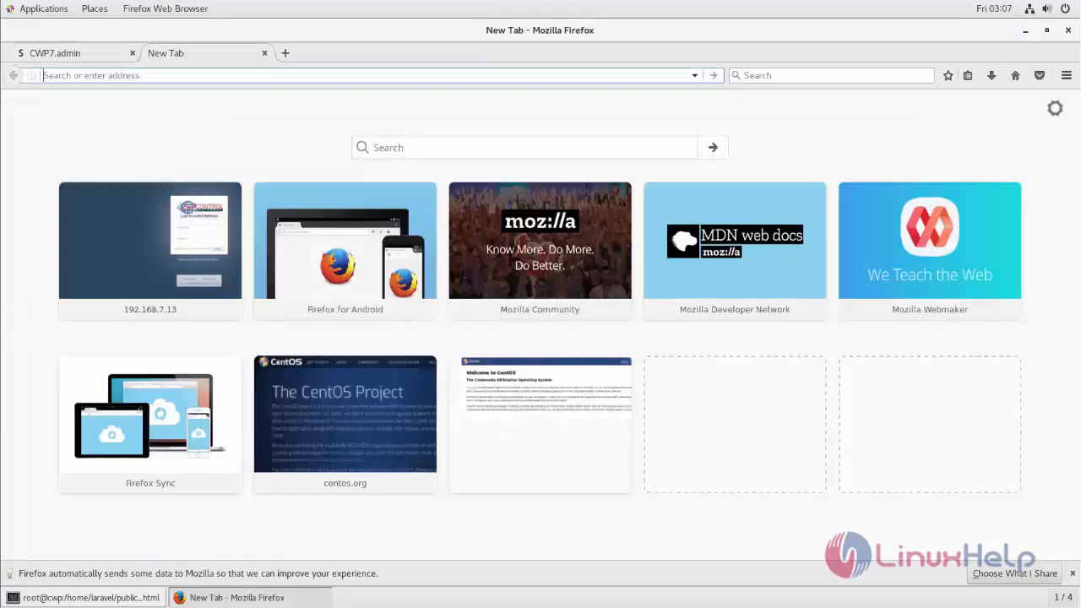
{"action": "type", "text": "la"}
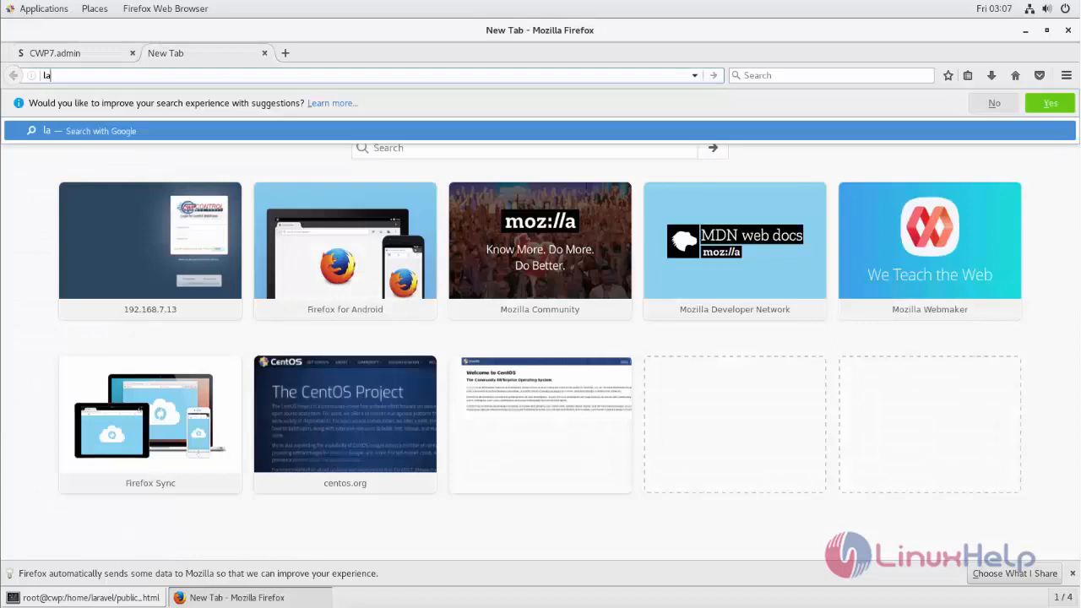